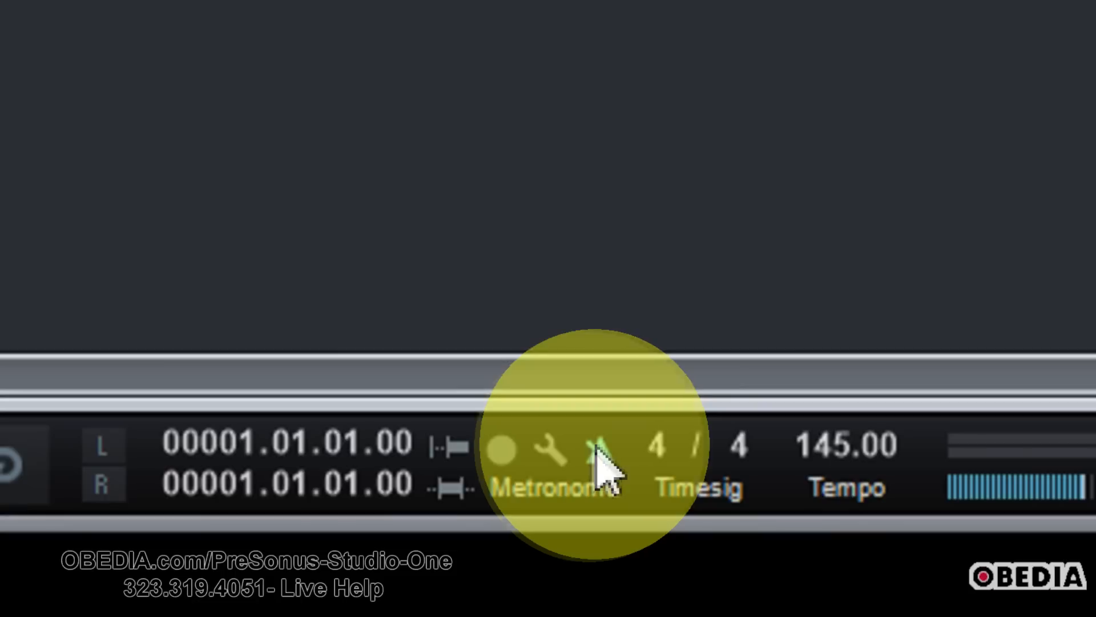
{"action": "mouse_move", "coordinate": [605, 458]}
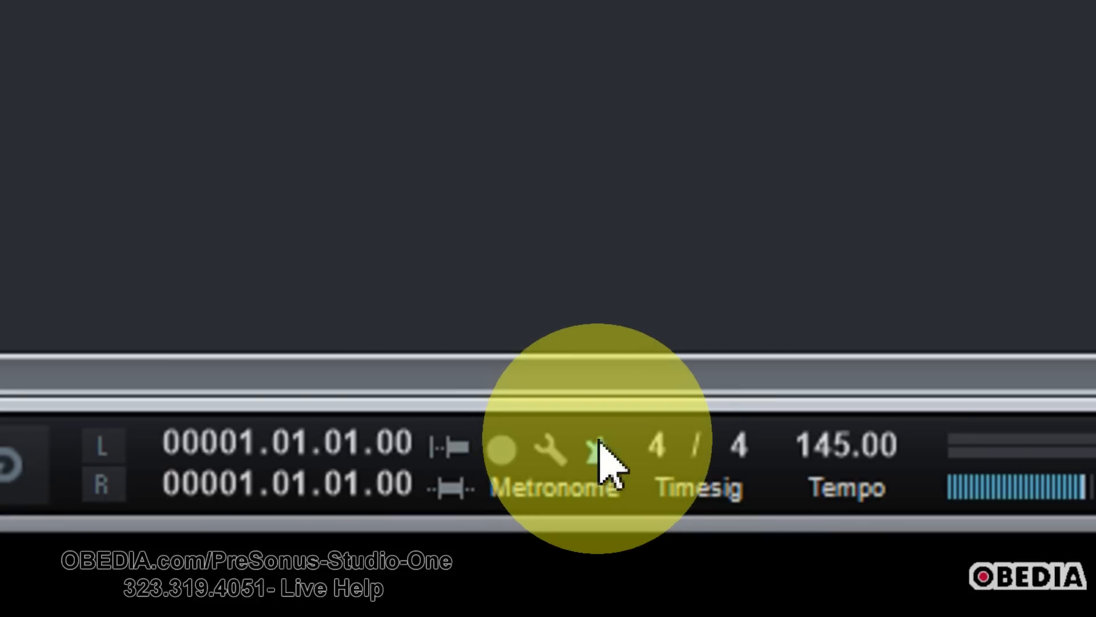
{"action": "mouse_move", "coordinate": [601, 455]}
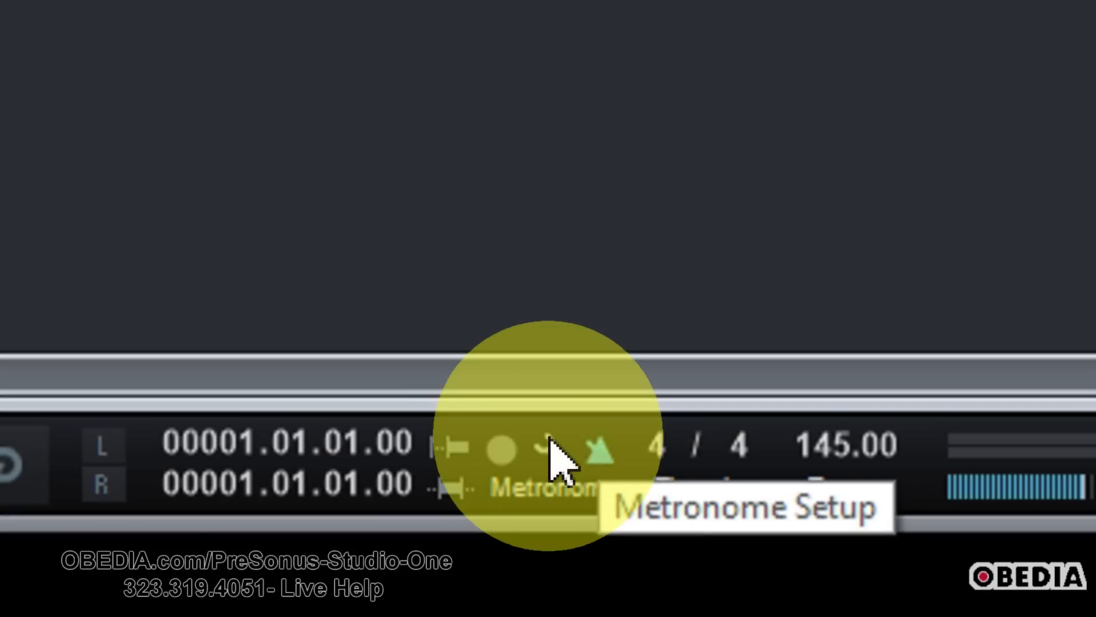
{"action": "mouse_move", "coordinate": [559, 455]}
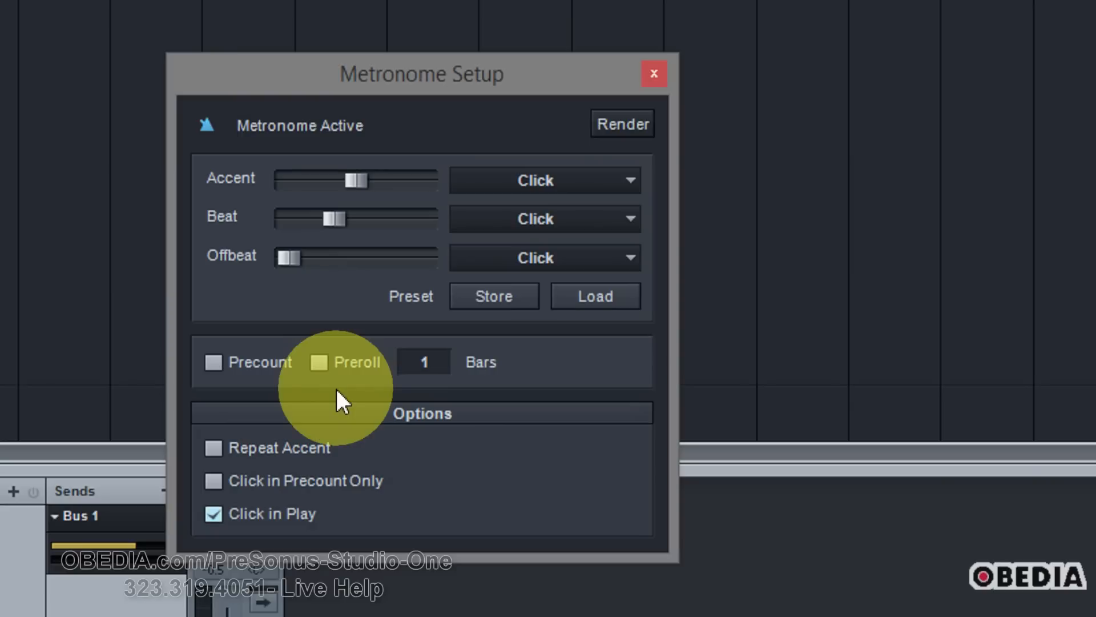
Step: Browse the accent sound list and keep Click as the accent, beat and offbeat sound
{"action": "left_click", "coordinate": [545, 179]}
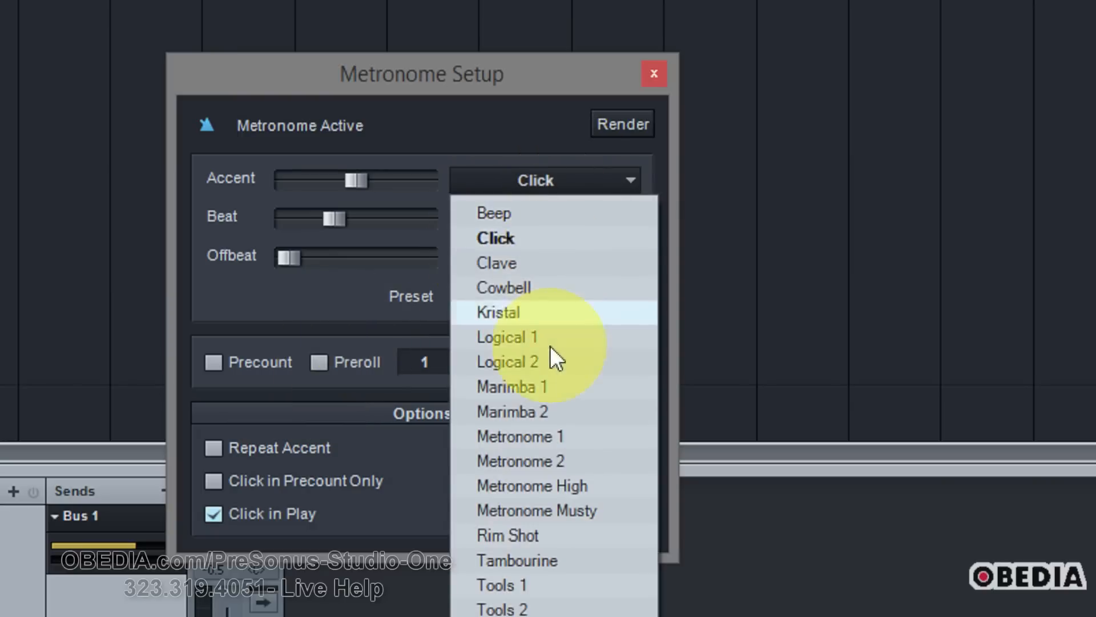
{"action": "left_click", "coordinate": [494, 237]}
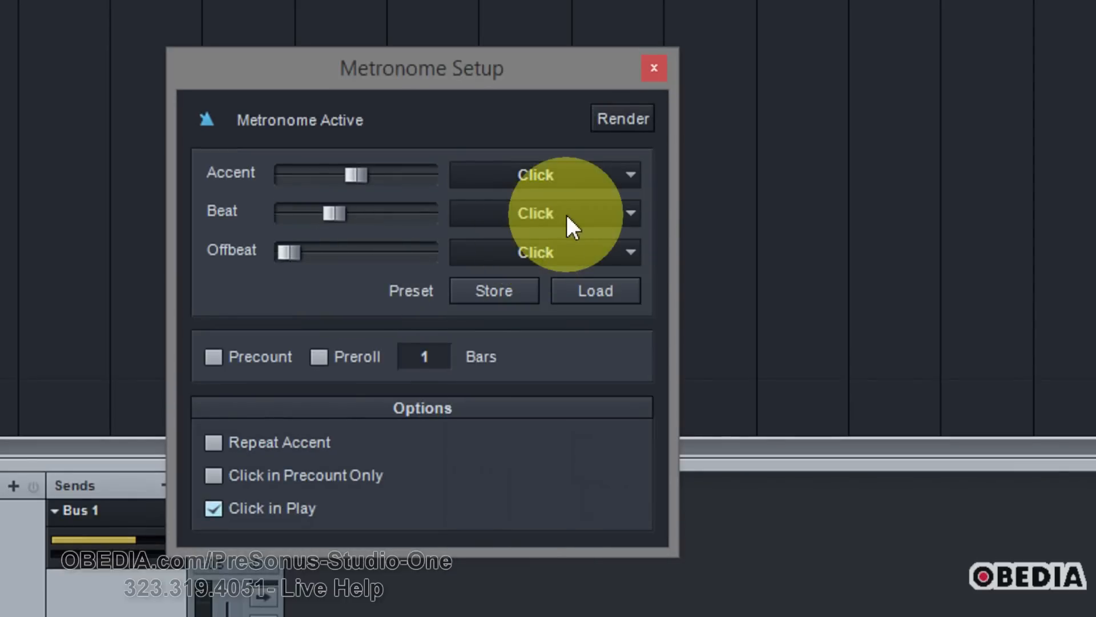
{"action": "left_click", "coordinate": [627, 252]}
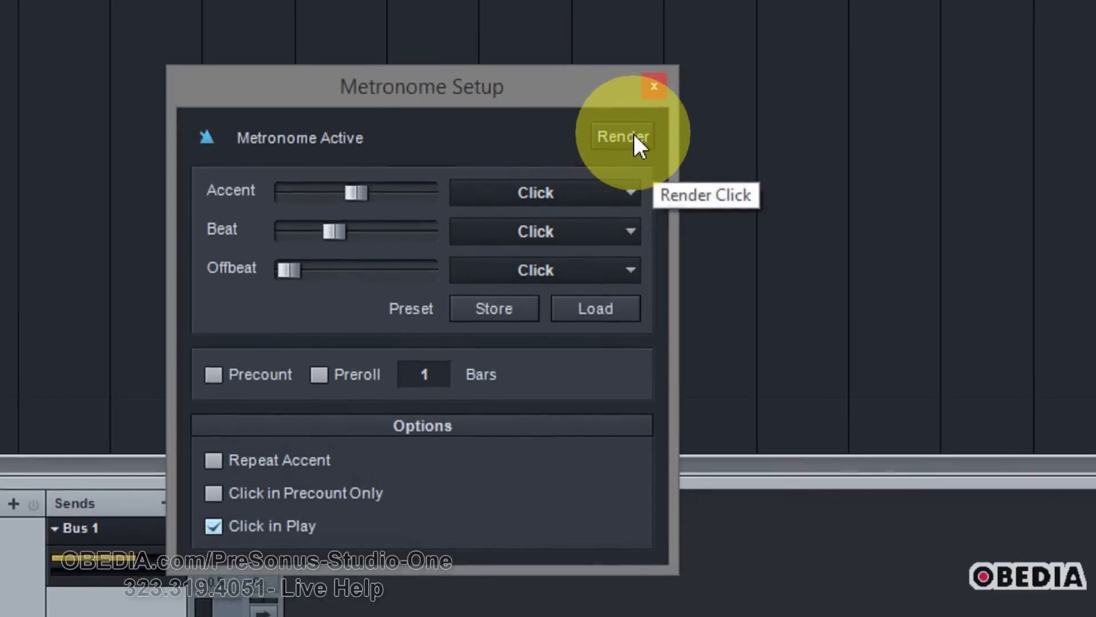
Step: Render the click from Timeline Start To Song End as audio and dismiss Metronome Setup
{"action": "left_click", "coordinate": [621, 136]}
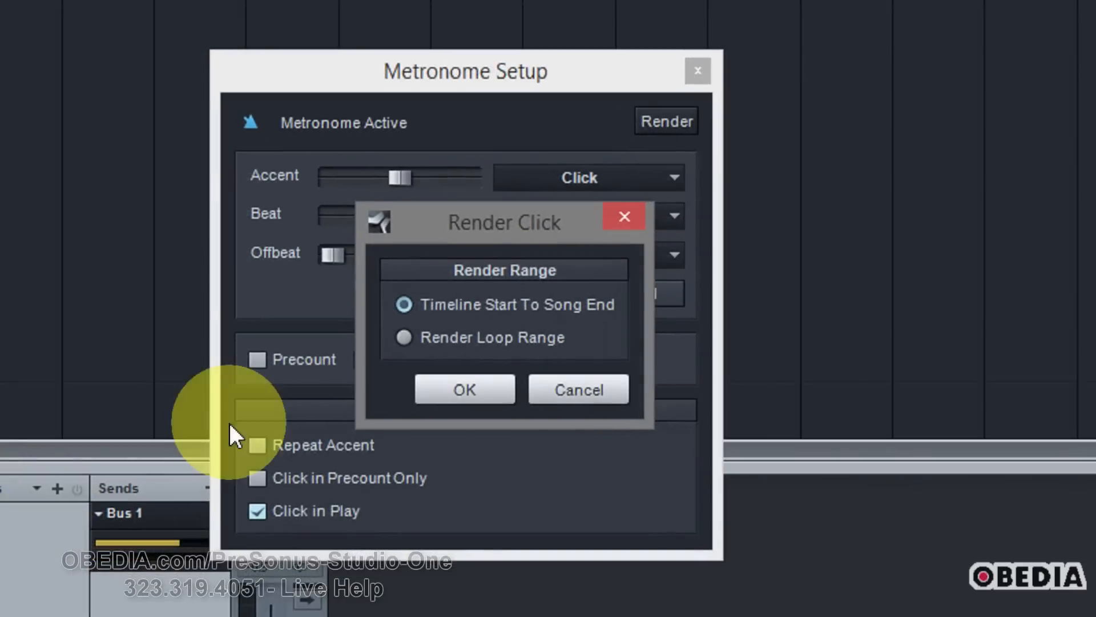
{"action": "mouse_move", "coordinate": [496, 241]}
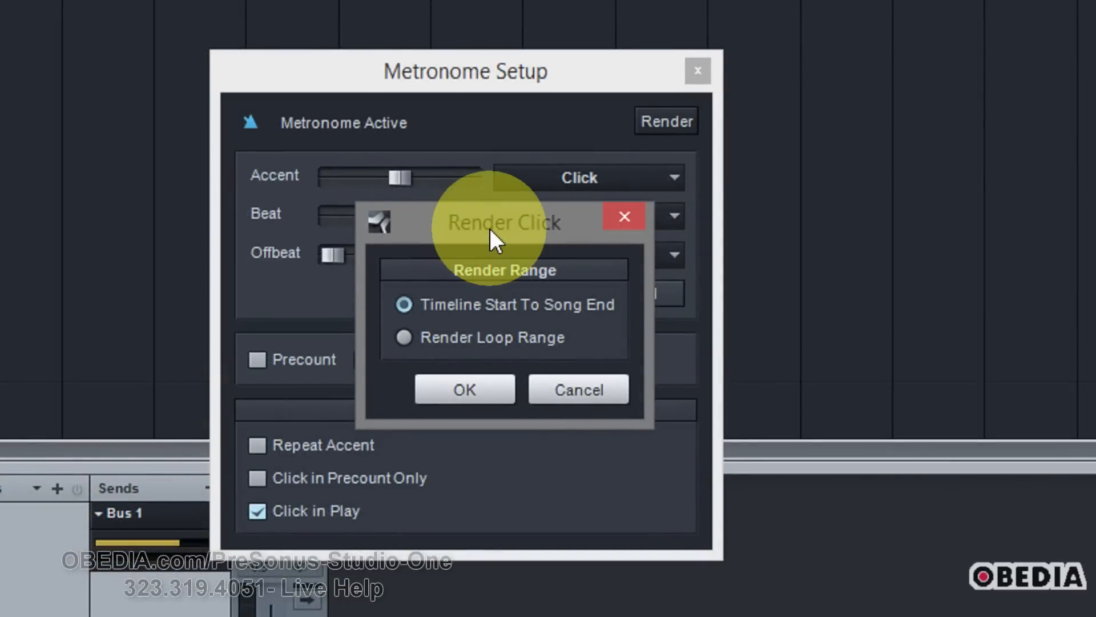
{"action": "mouse_move", "coordinate": [468, 349]}
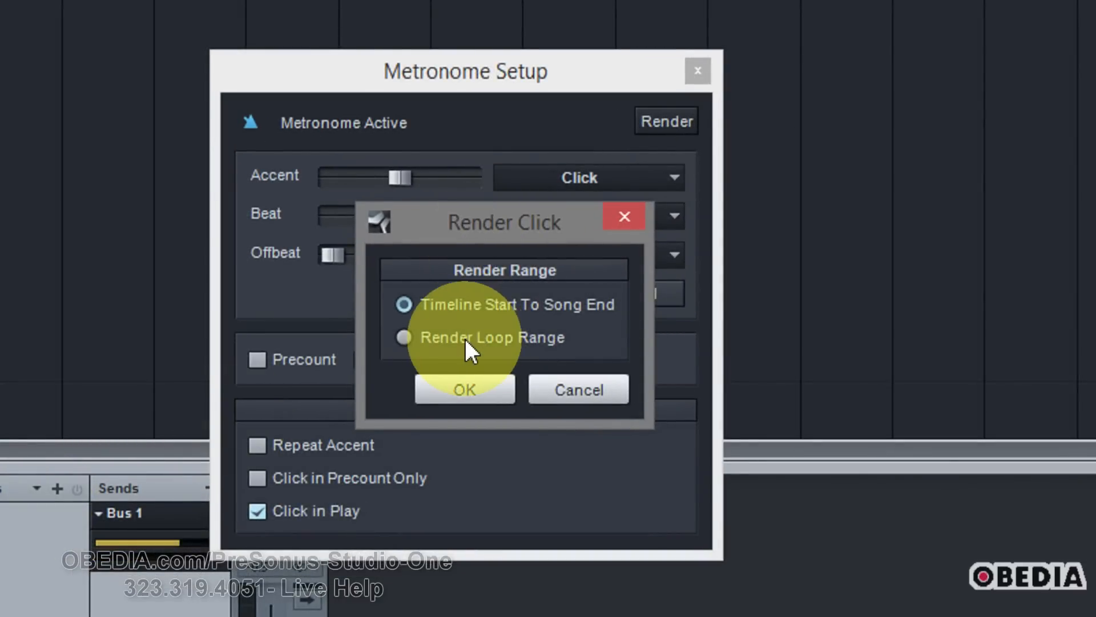
{"action": "mouse_move", "coordinate": [504, 326]}
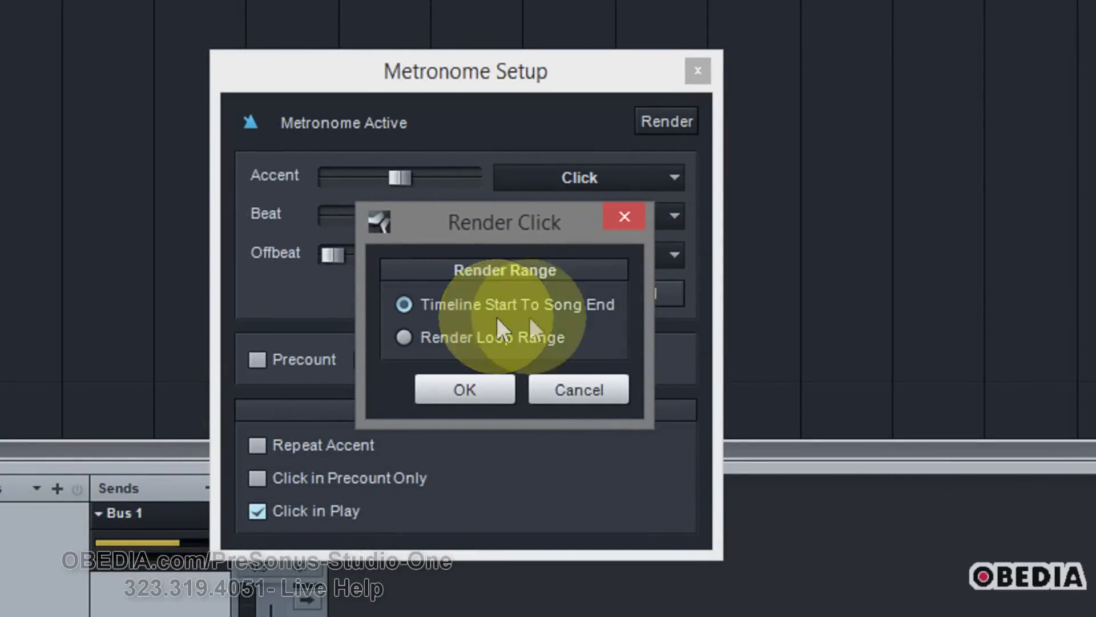
{"action": "mouse_move", "coordinate": [514, 343]}
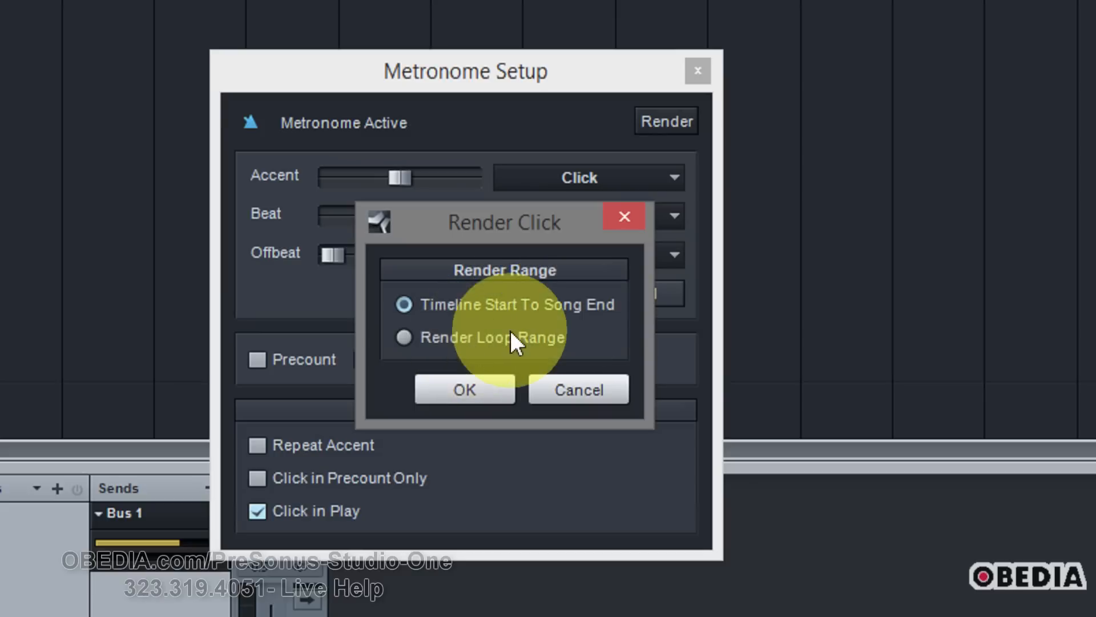
{"action": "mouse_move", "coordinate": [490, 318]}
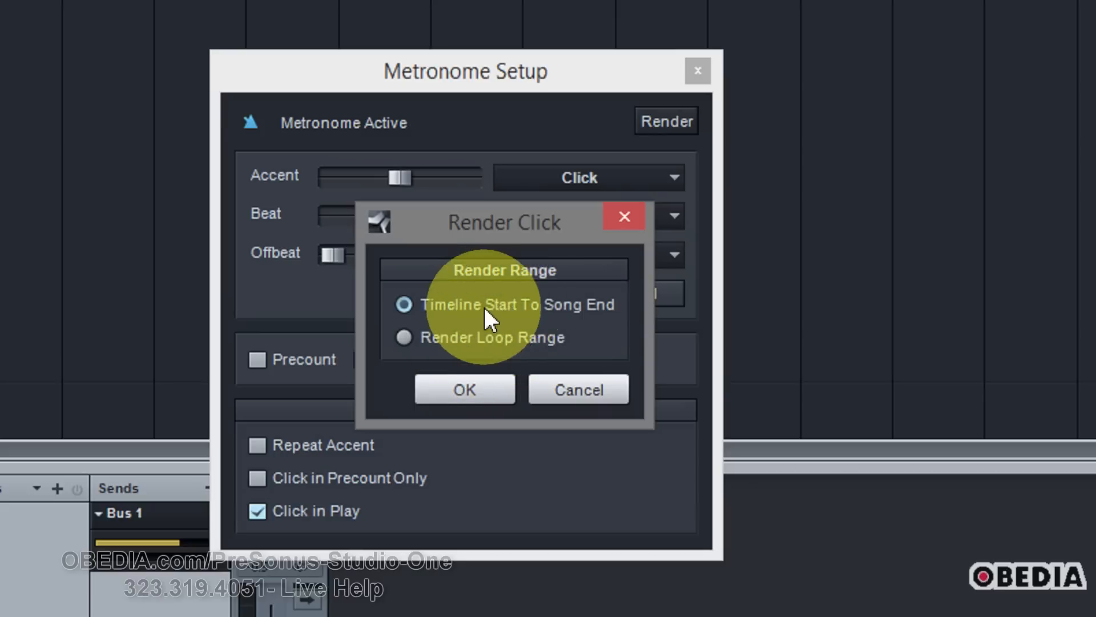
{"action": "mouse_move", "coordinate": [553, 329]}
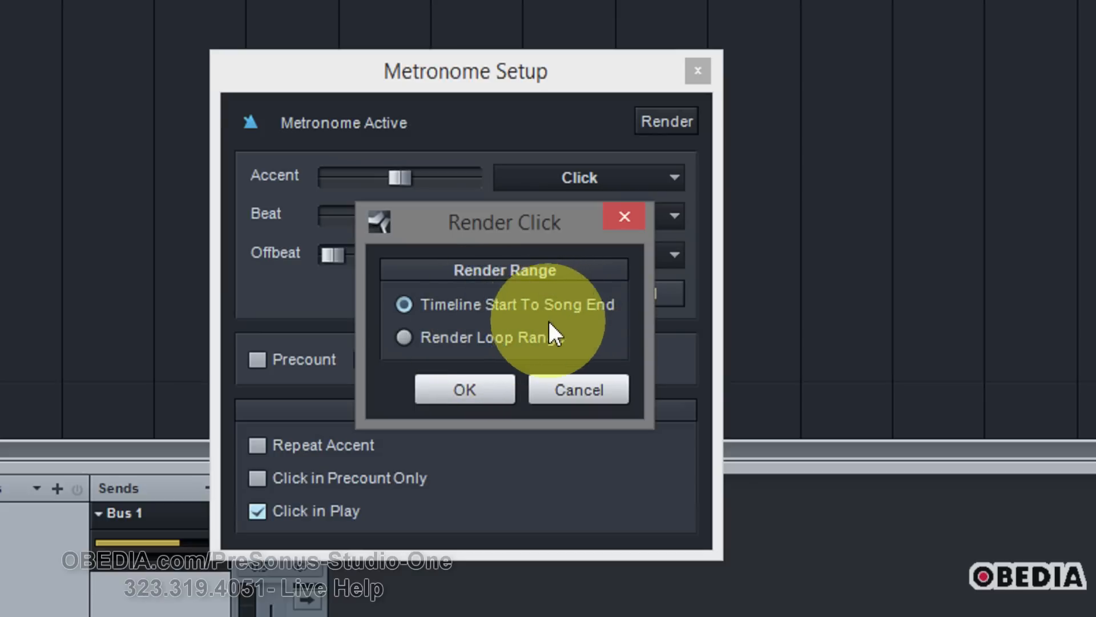
{"action": "left_click", "coordinate": [464, 389]}
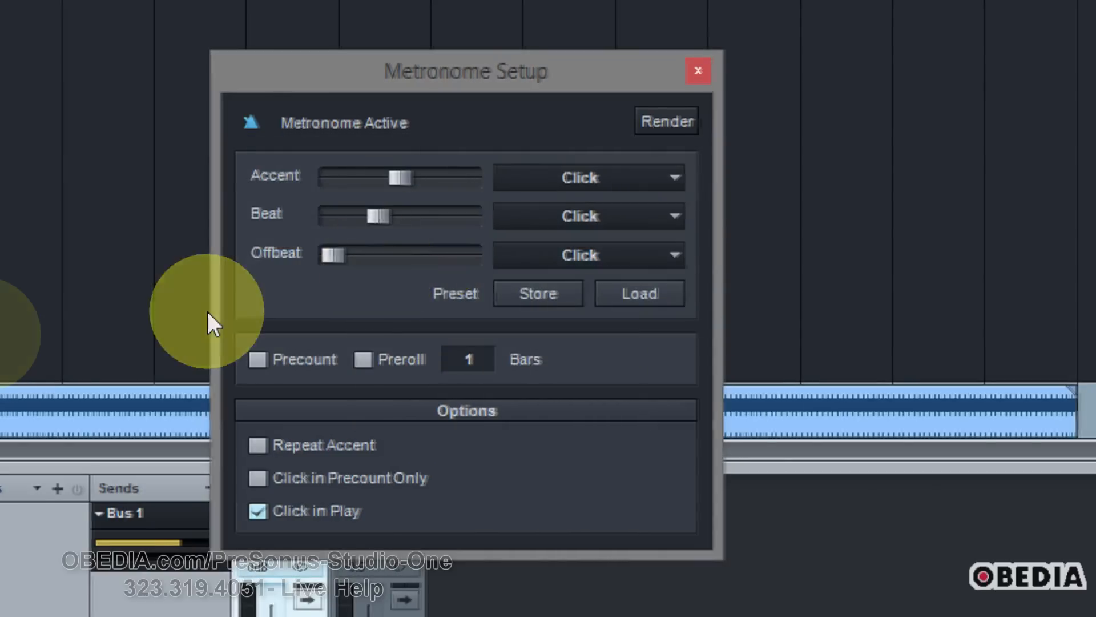
{"action": "left_click", "coordinate": [696, 70]}
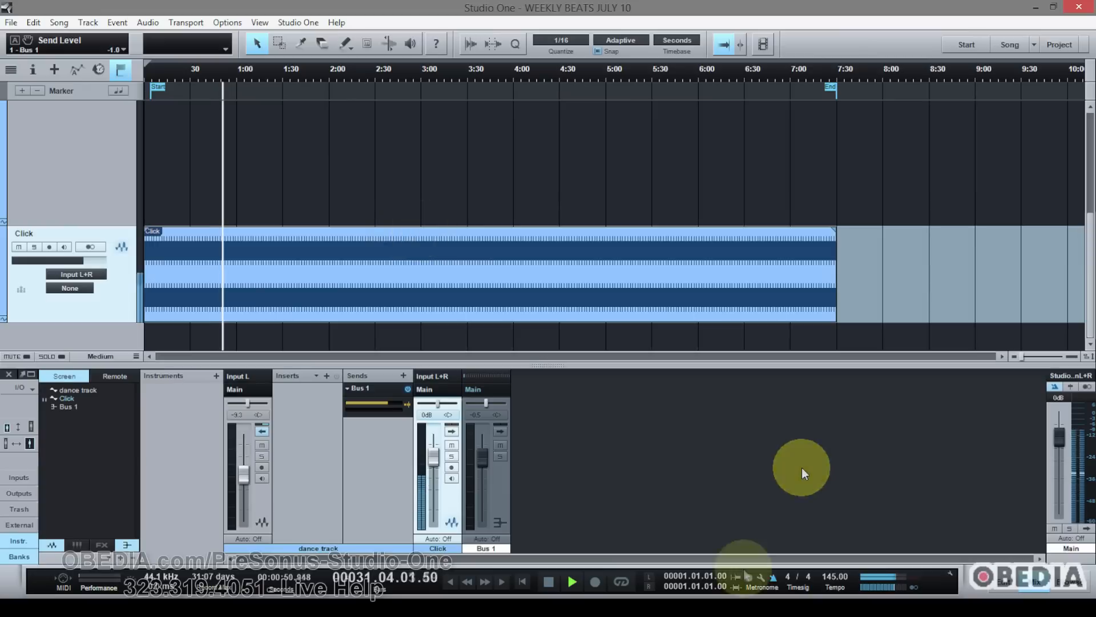
{"action": "mouse_move", "coordinate": [368, 252]}
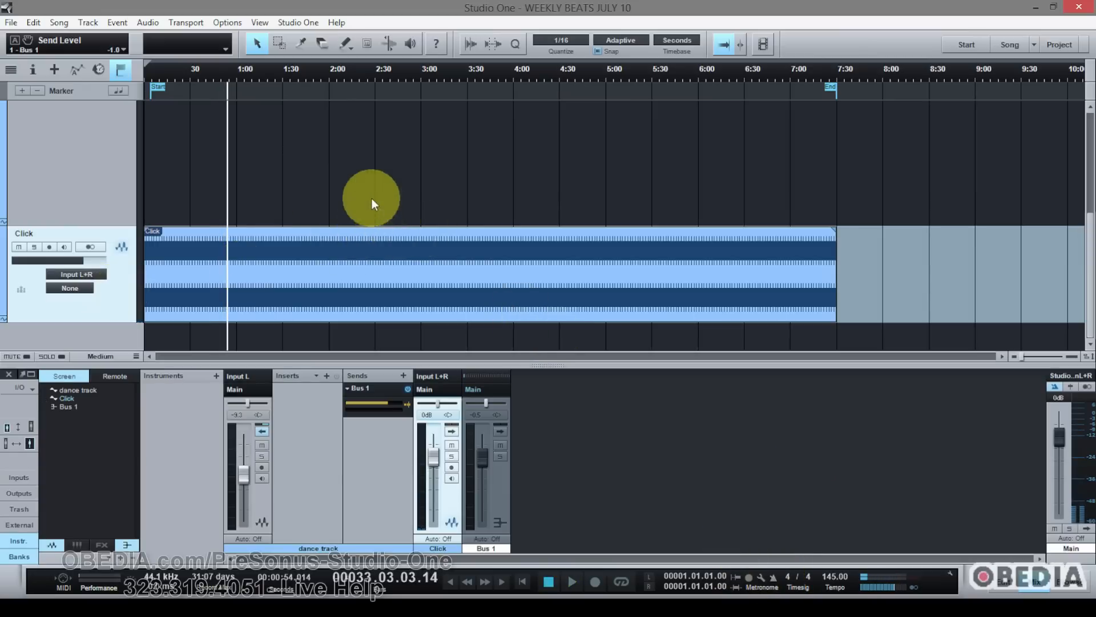
{"action": "mouse_move", "coordinate": [724, 32]}
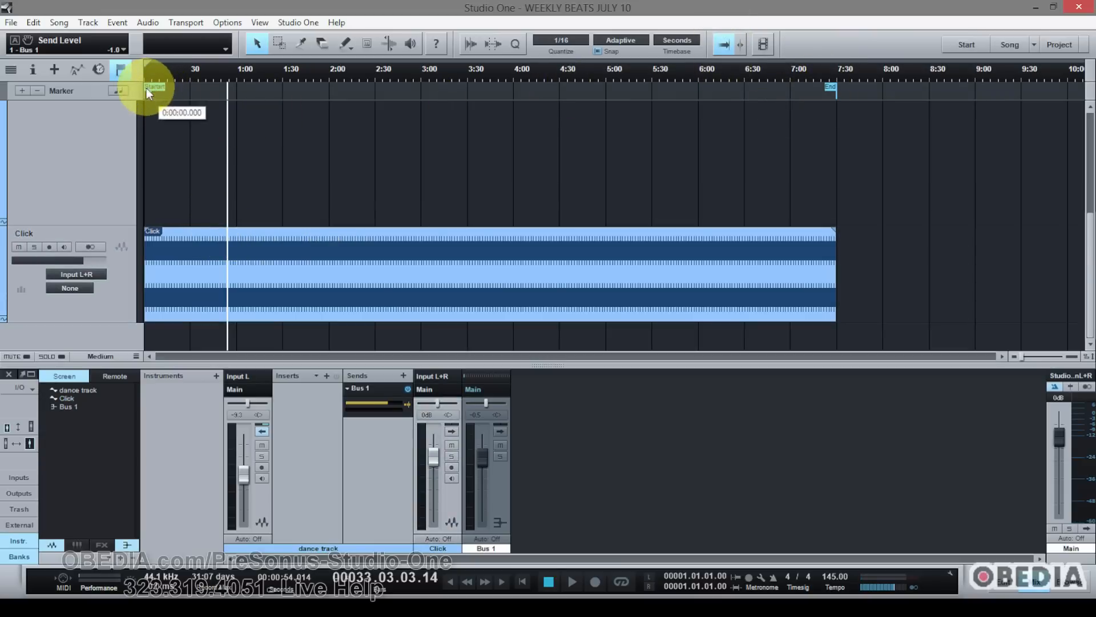
{"action": "mouse_move", "coordinate": [381, 166]}
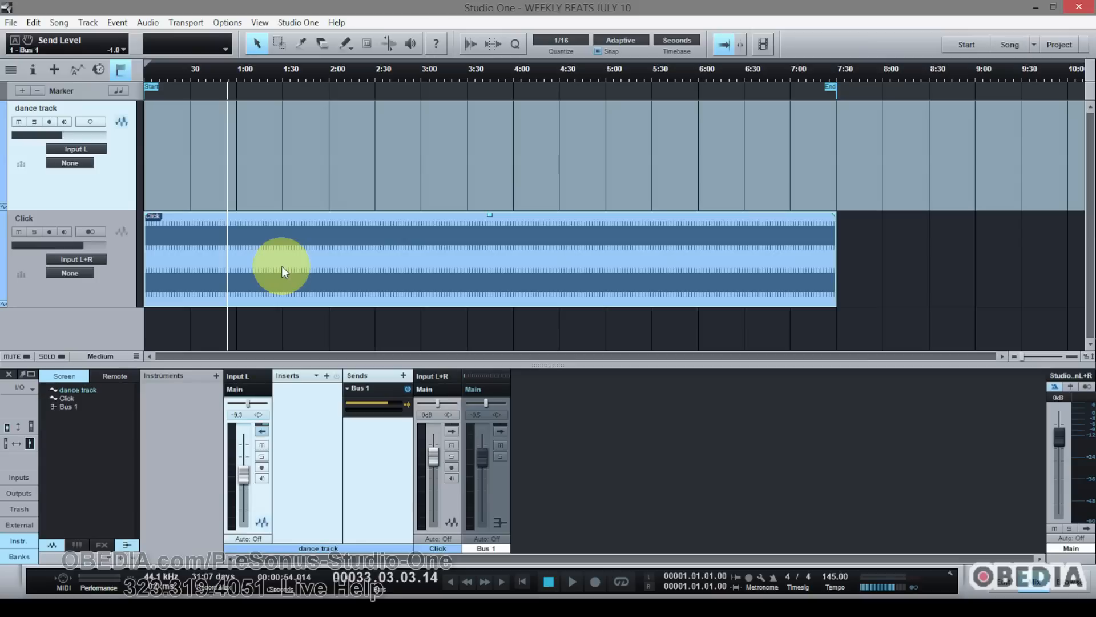
{"action": "mouse_move", "coordinate": [263, 272]}
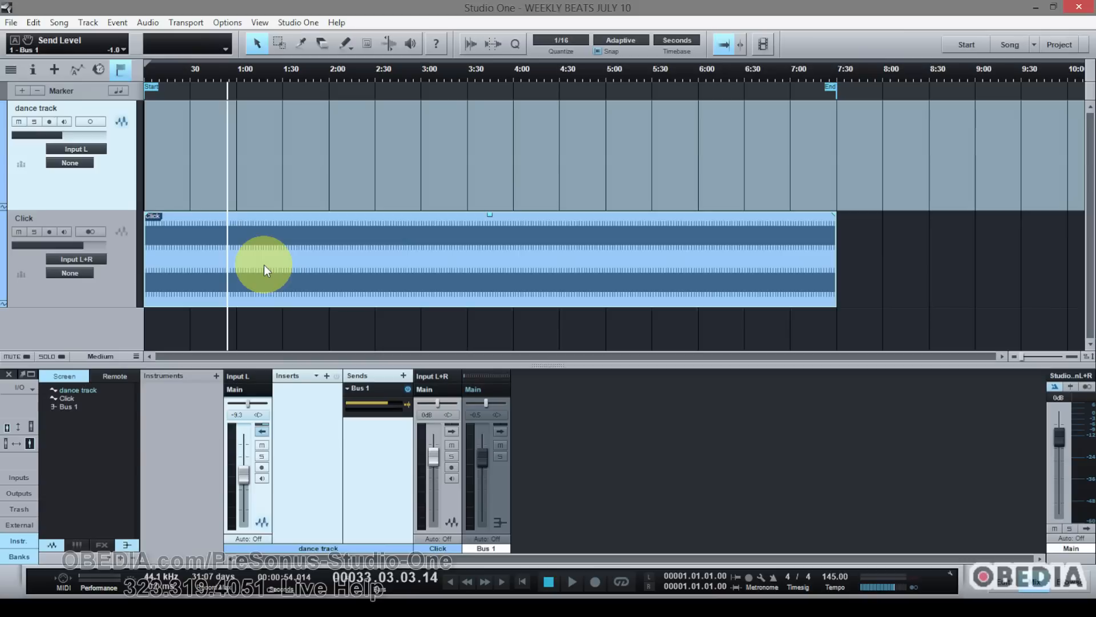
{"action": "mouse_move", "coordinate": [263, 279]}
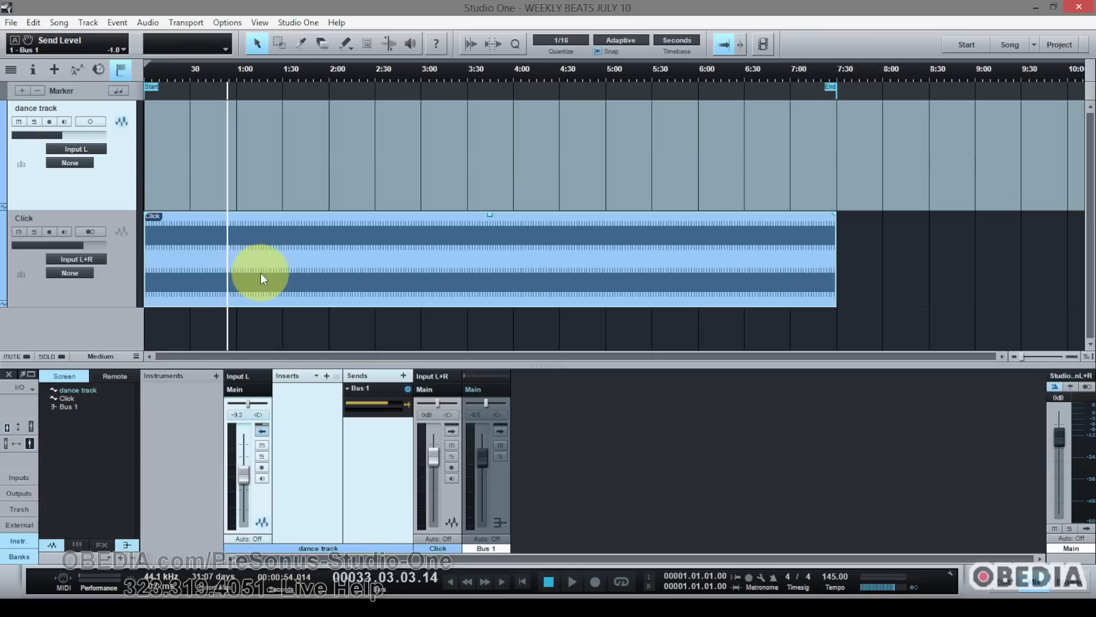
{"action": "mouse_move", "coordinate": [240, 254]}
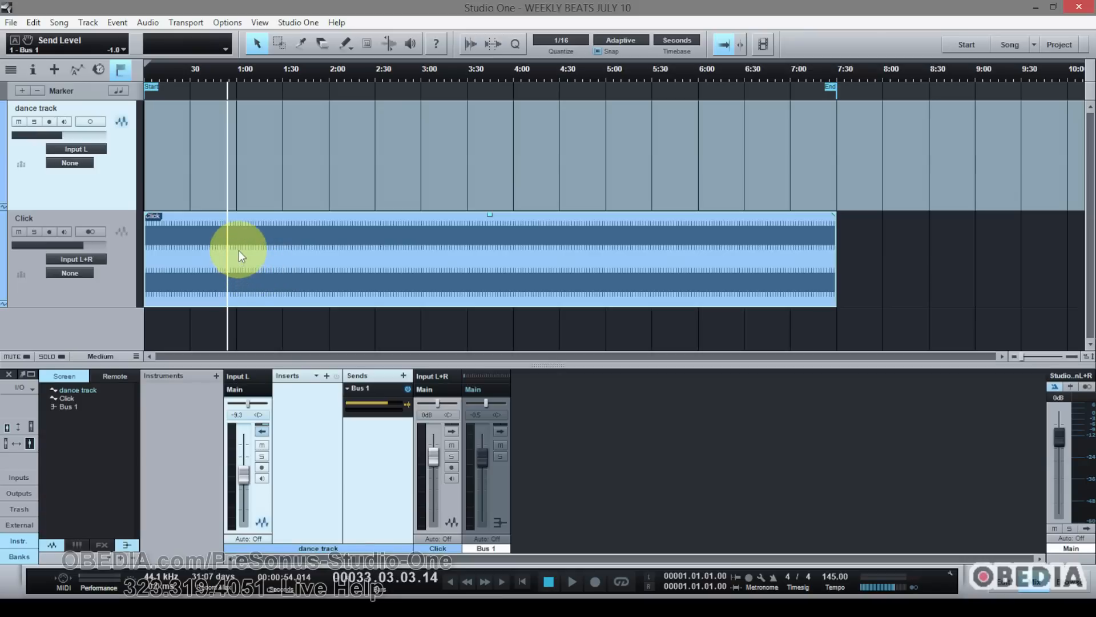
{"action": "mouse_move", "coordinate": [164, 259]}
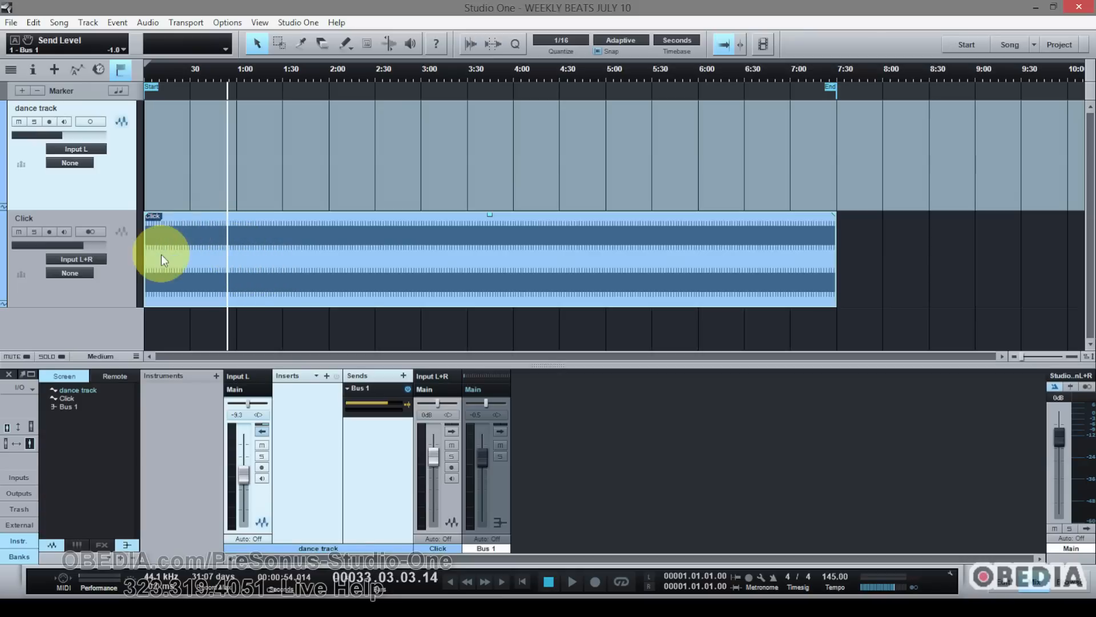
Step: Select the rendered Click track shown alongside the dance track in the arrangement
{"action": "left_click", "coordinate": [623, 273]}
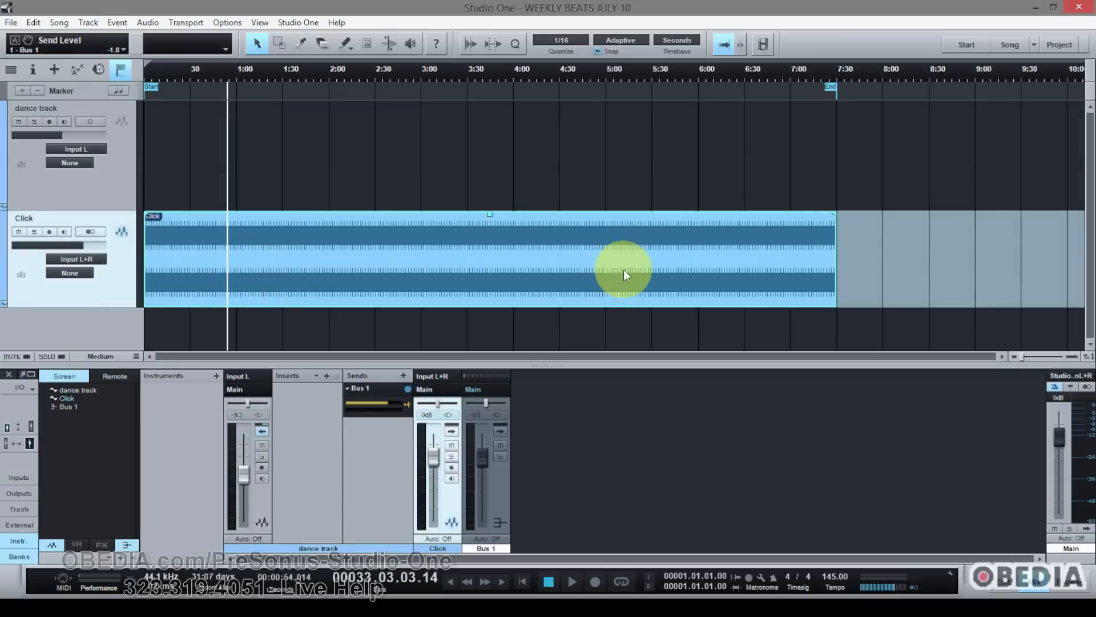
{"action": "left_click", "coordinate": [58, 23]}
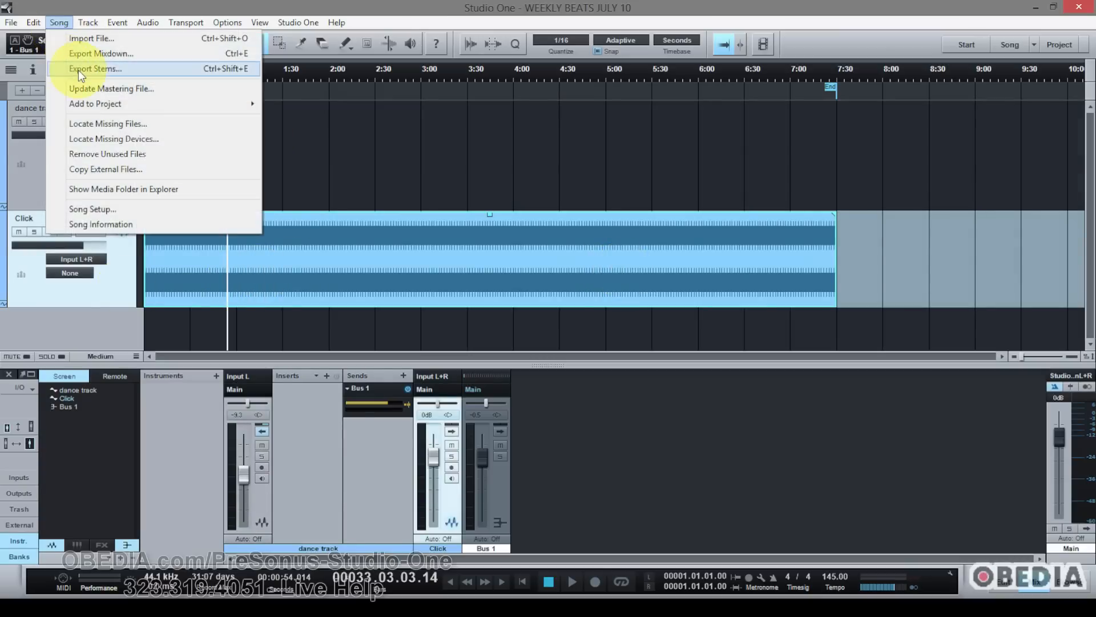
{"action": "left_click", "coordinate": [95, 68]}
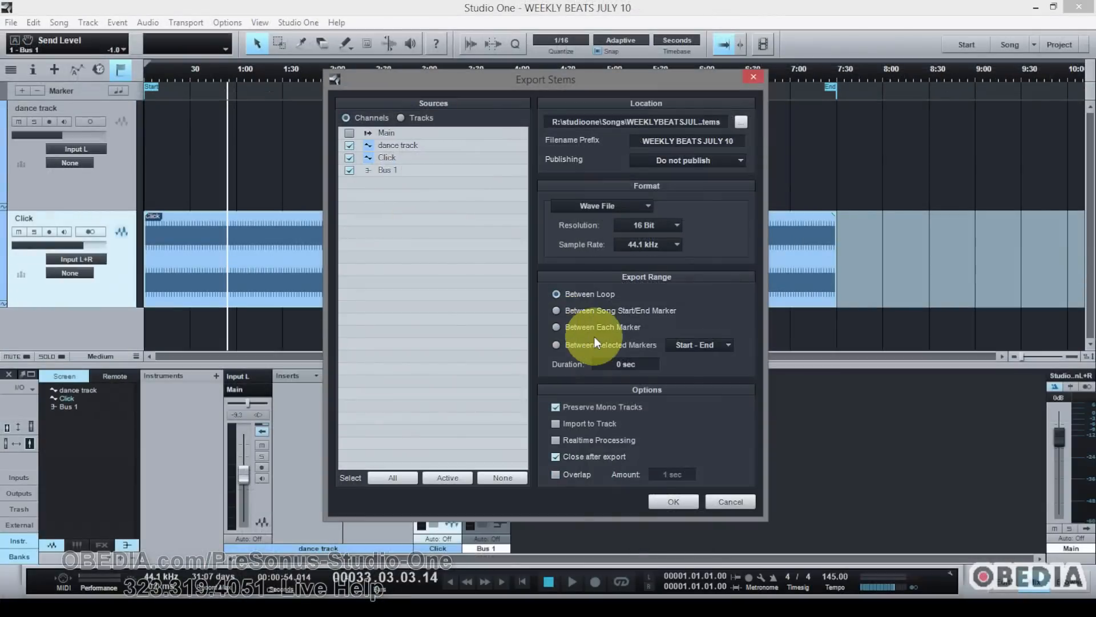
{"action": "mouse_move", "coordinate": [712, 494]}
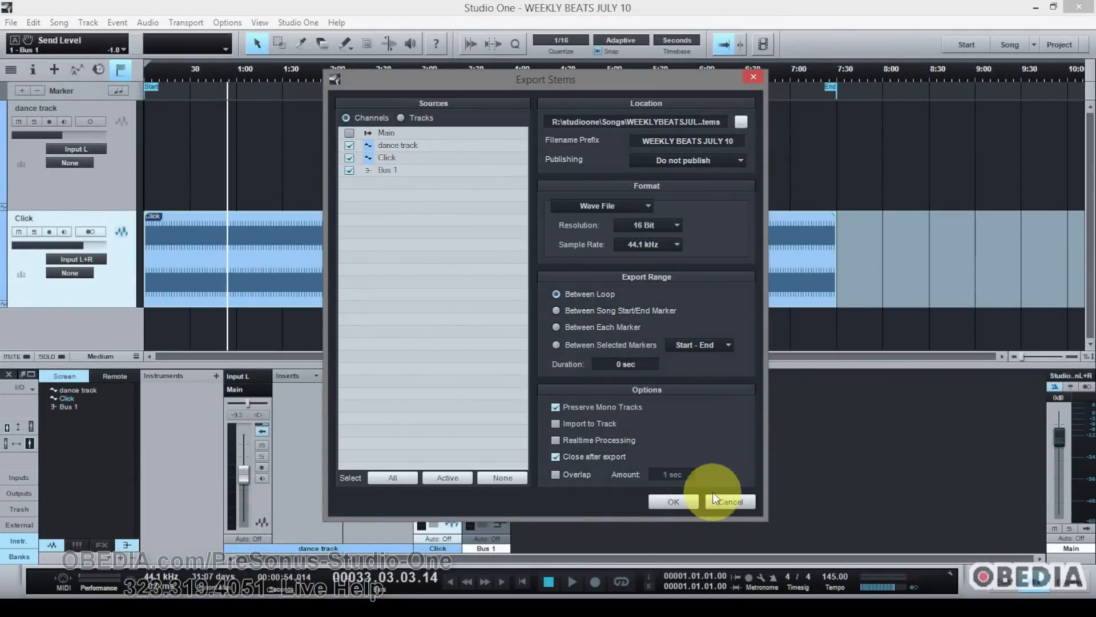
{"action": "left_click", "coordinate": [728, 501]}
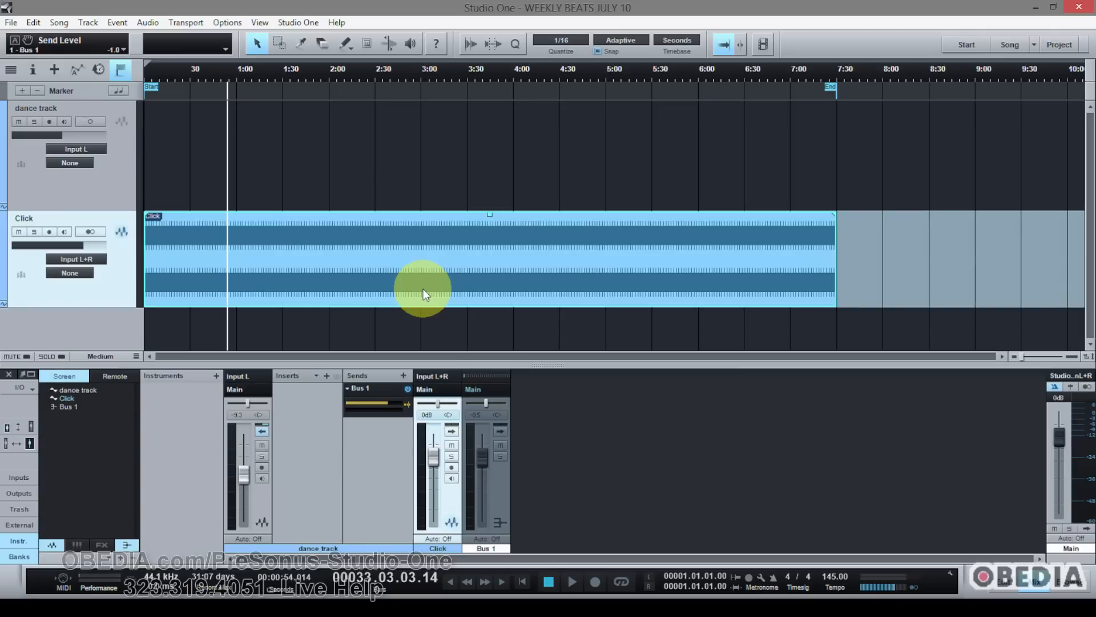
{"action": "mouse_move", "coordinate": [500, 379]}
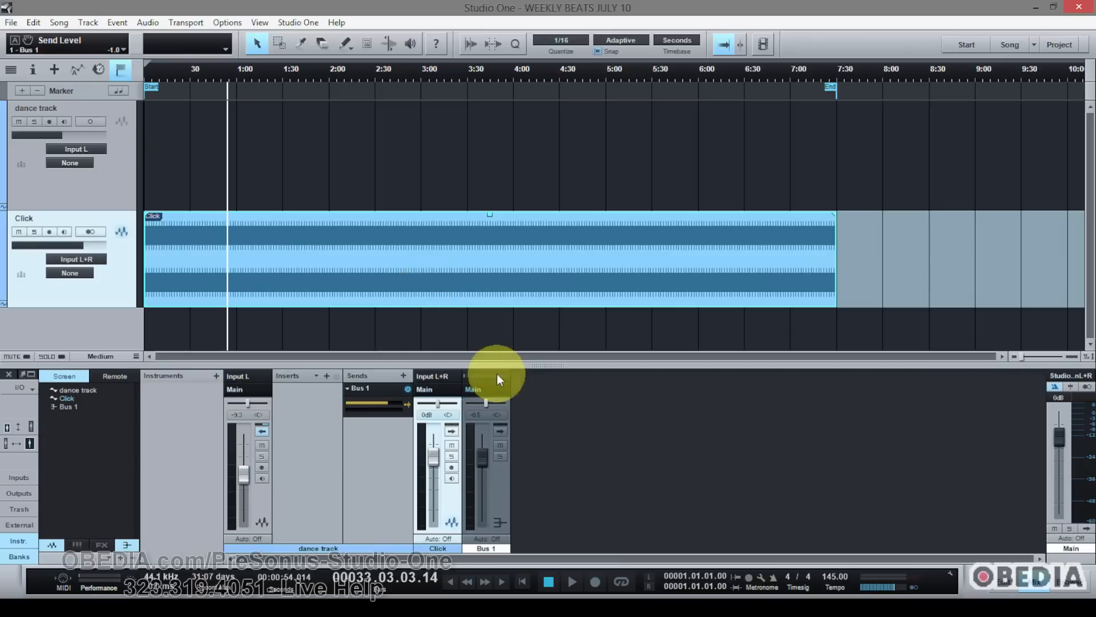
{"action": "mouse_move", "coordinate": [521, 408]}
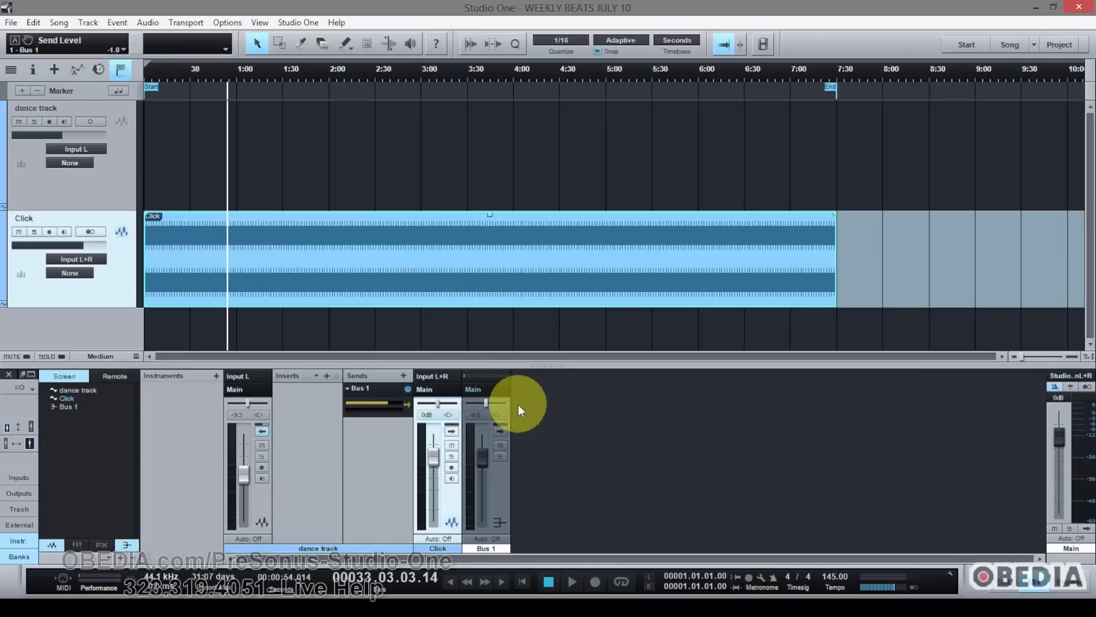
{"action": "mouse_move", "coordinate": [531, 402]}
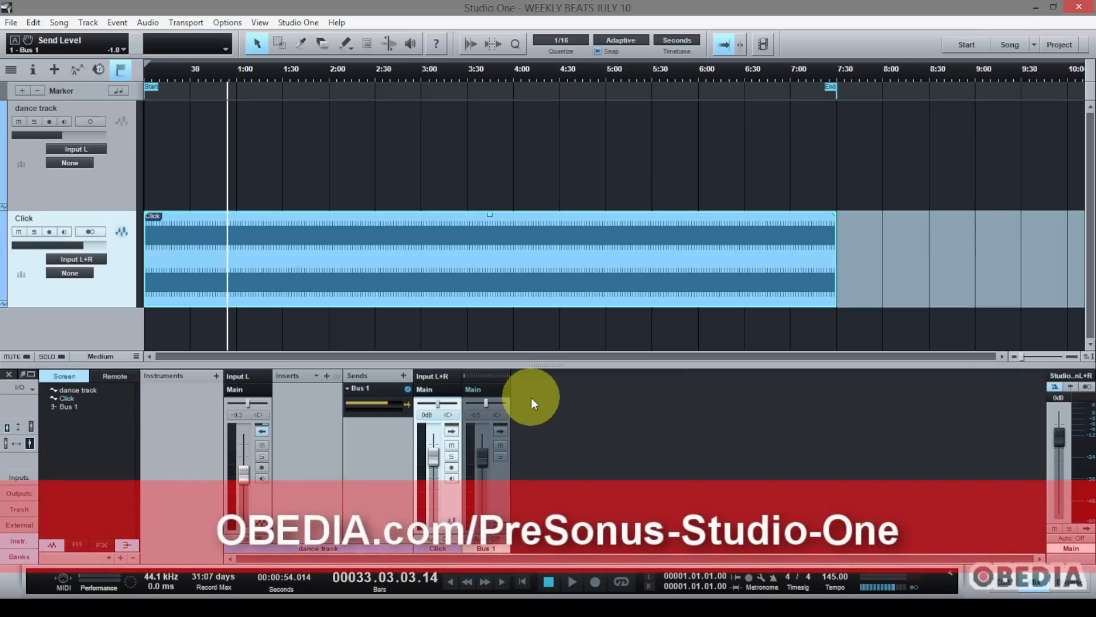
{"action": "mouse_move", "coordinate": [525, 346]}
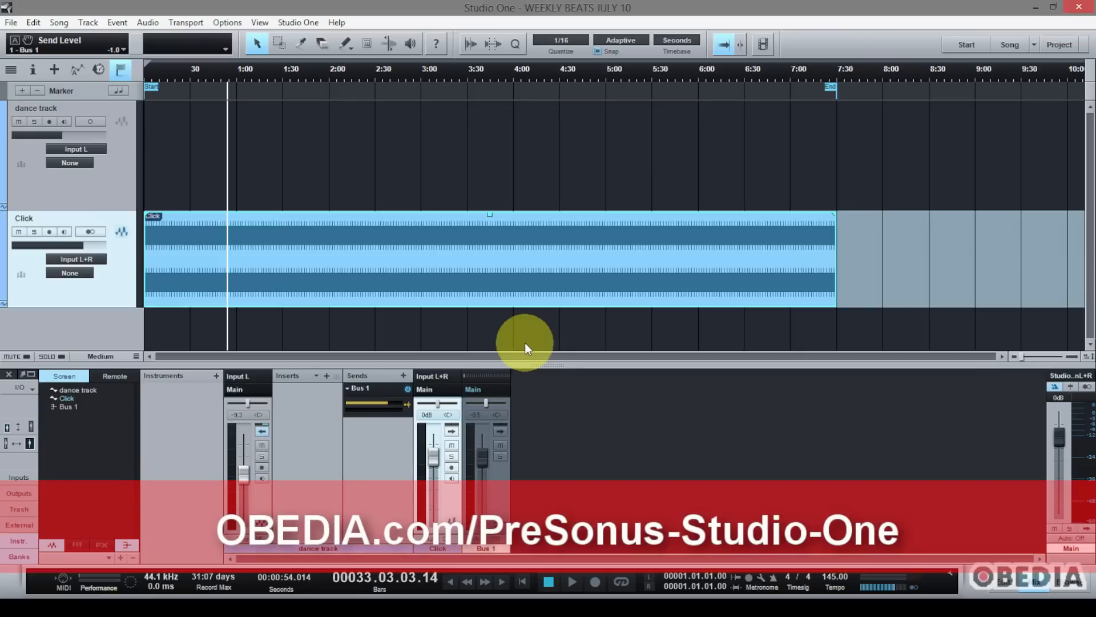
{"action": "mouse_move", "coordinate": [413, 171]}
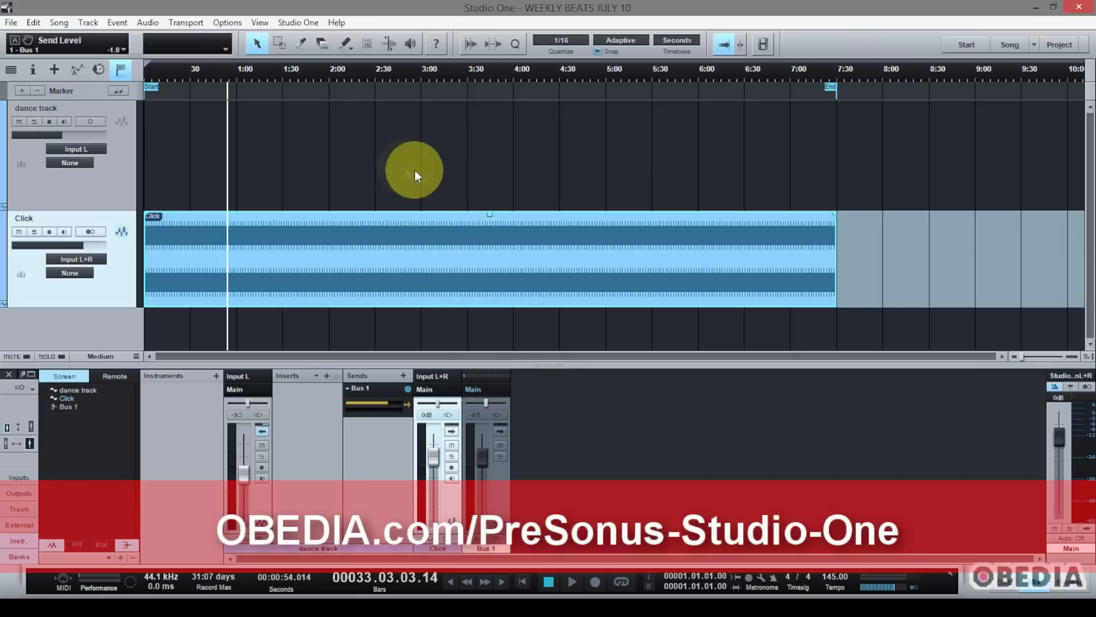
{"action": "mouse_move", "coordinate": [440, 171]}
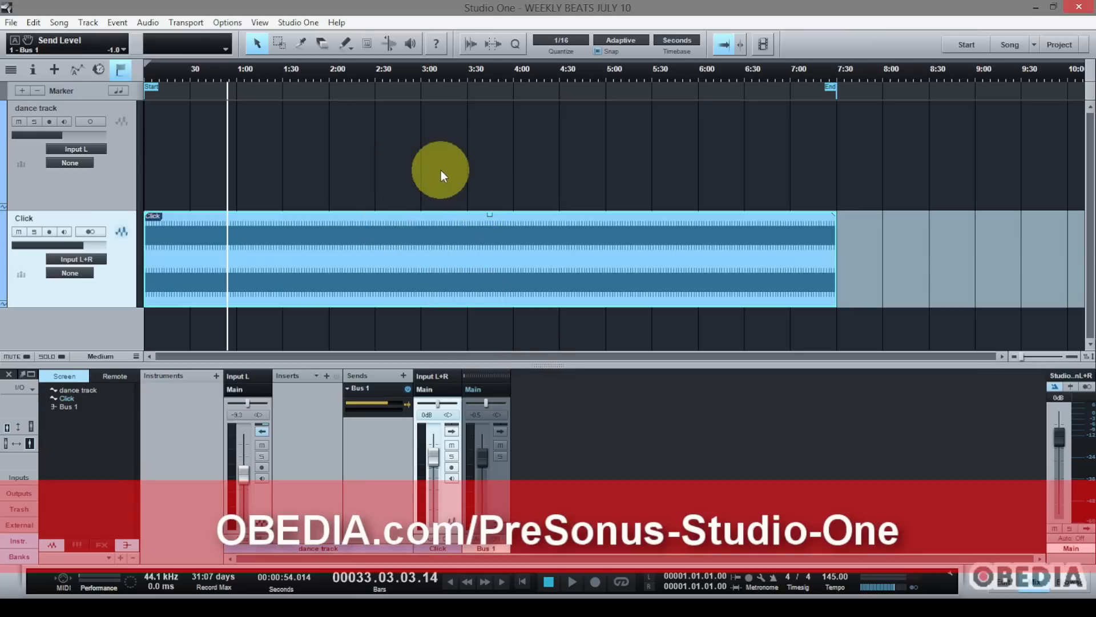